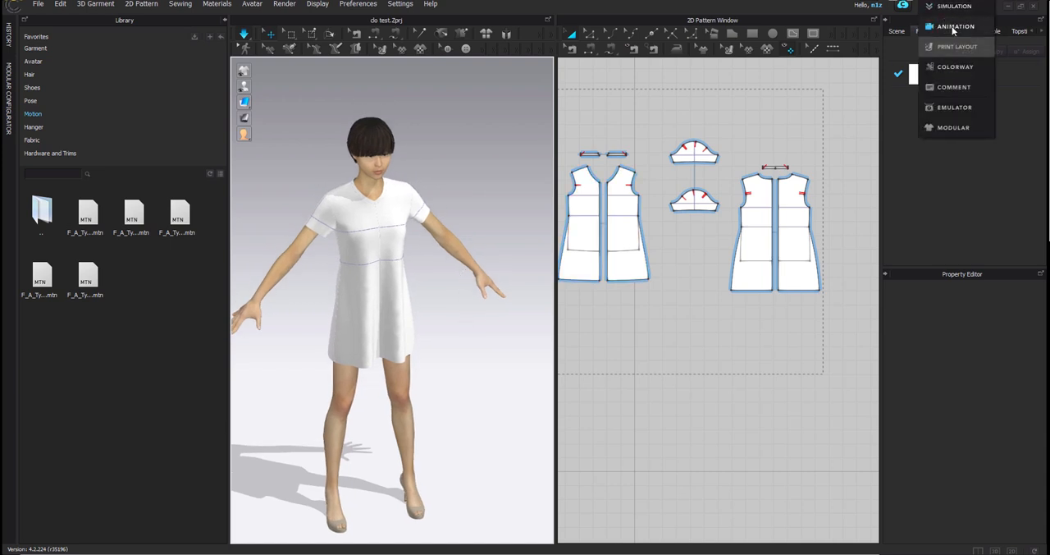
Start simulating the fabric sheets over the cylinders in GPU and CPU modes
click(955, 26)
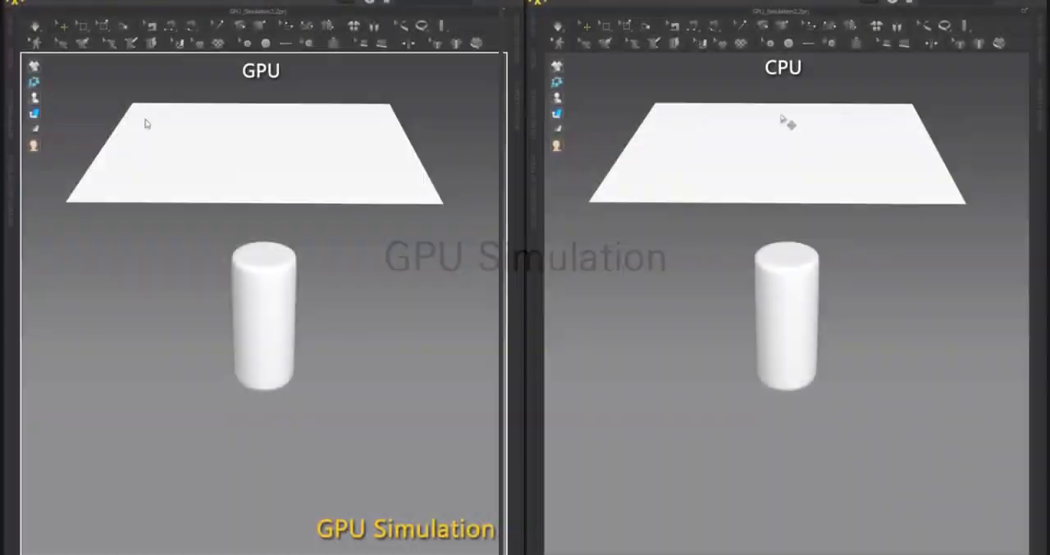
click(557, 25)
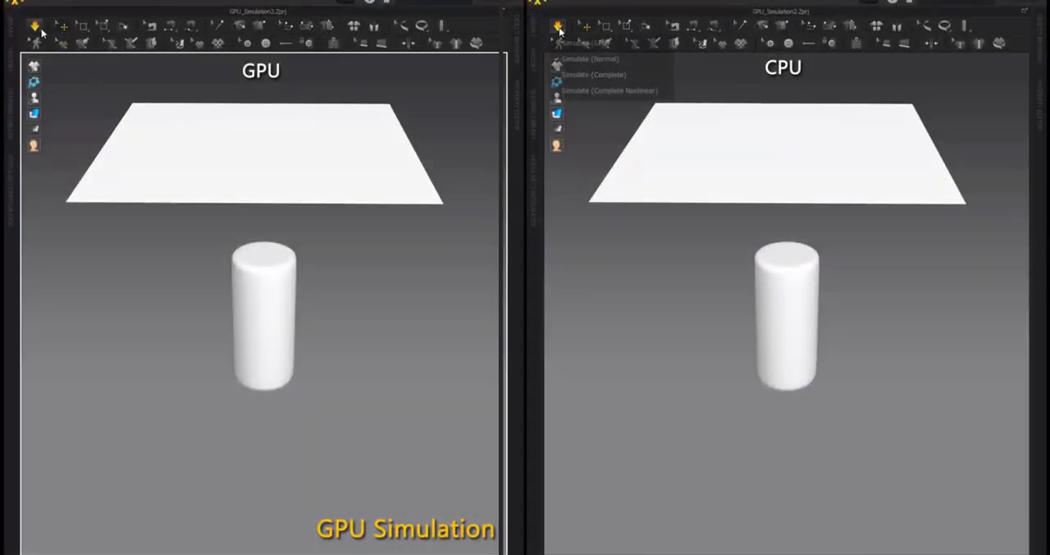
click(35, 25)
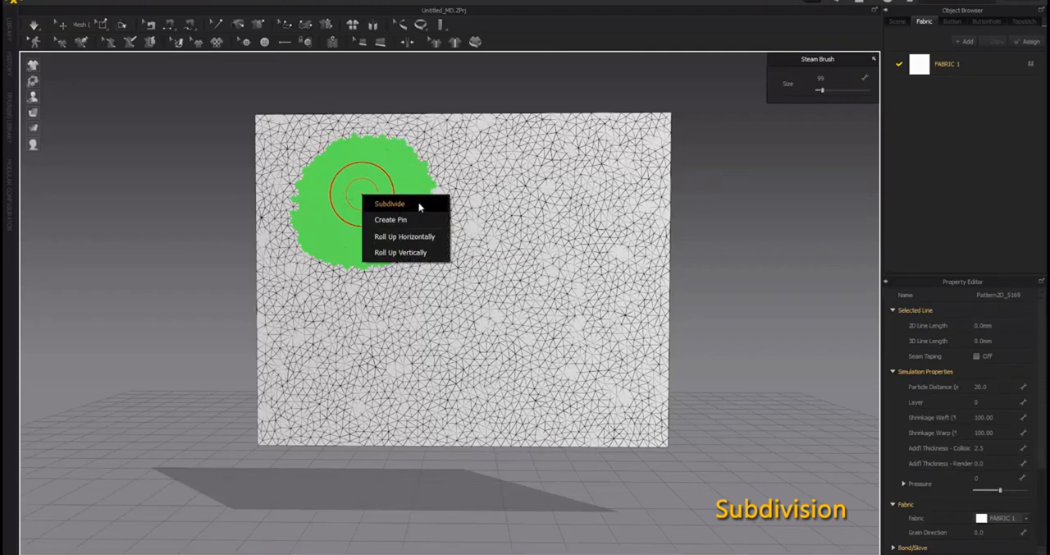
Subdivide the sheet's painted patch, then paint and subdivide the right skirt's upper band
click(389, 203)
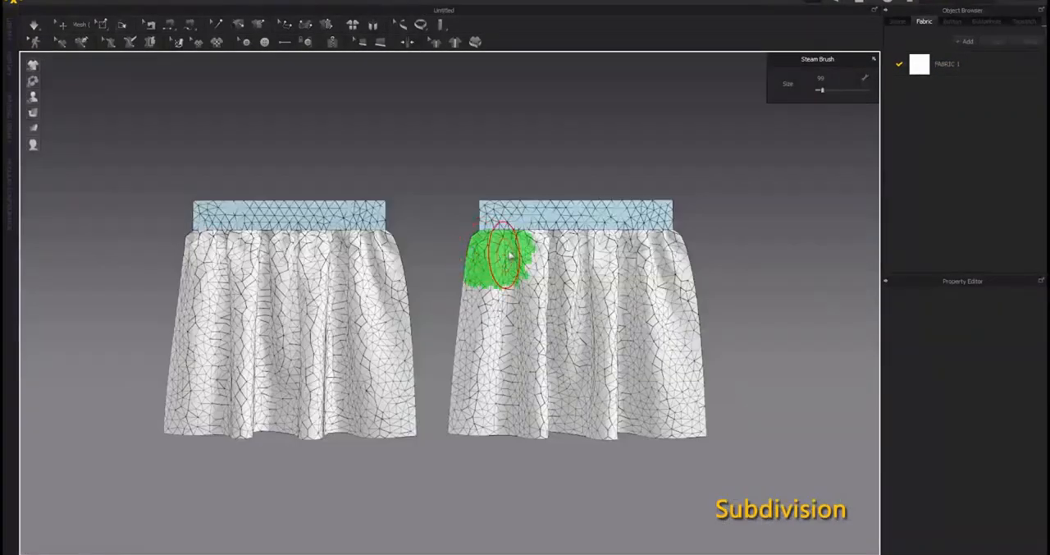
drag(501, 255, 644, 258)
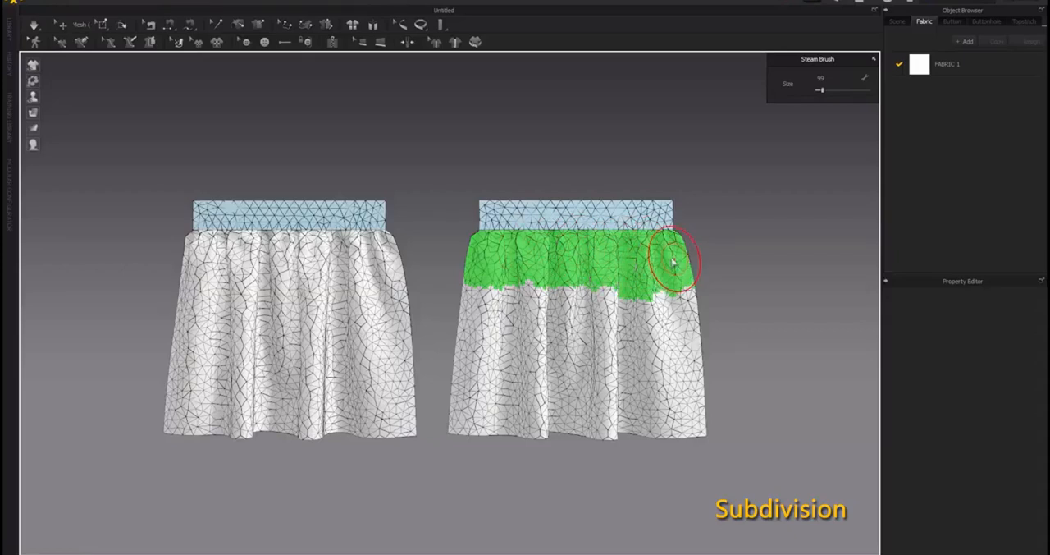
right_click(575, 242)
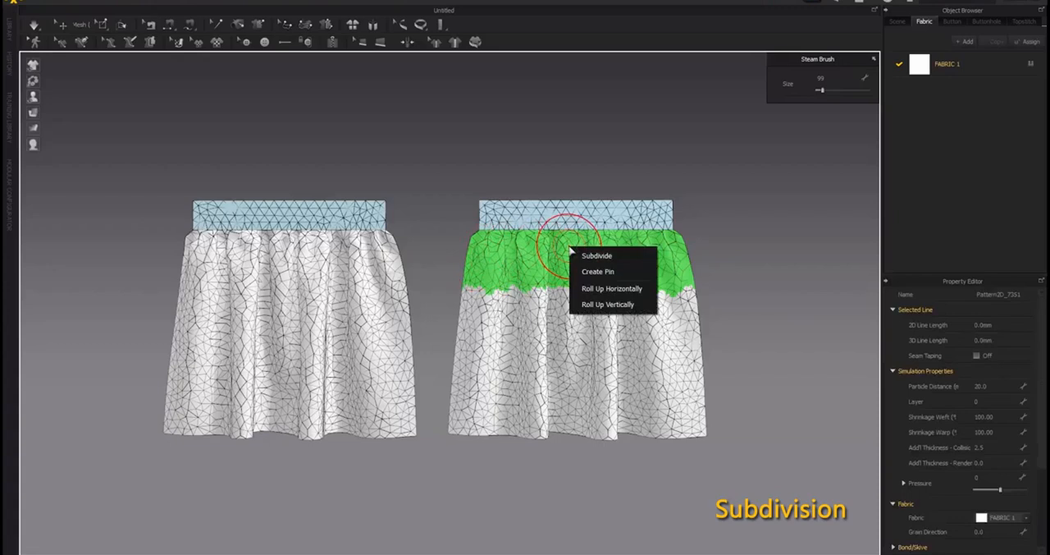
click(597, 256)
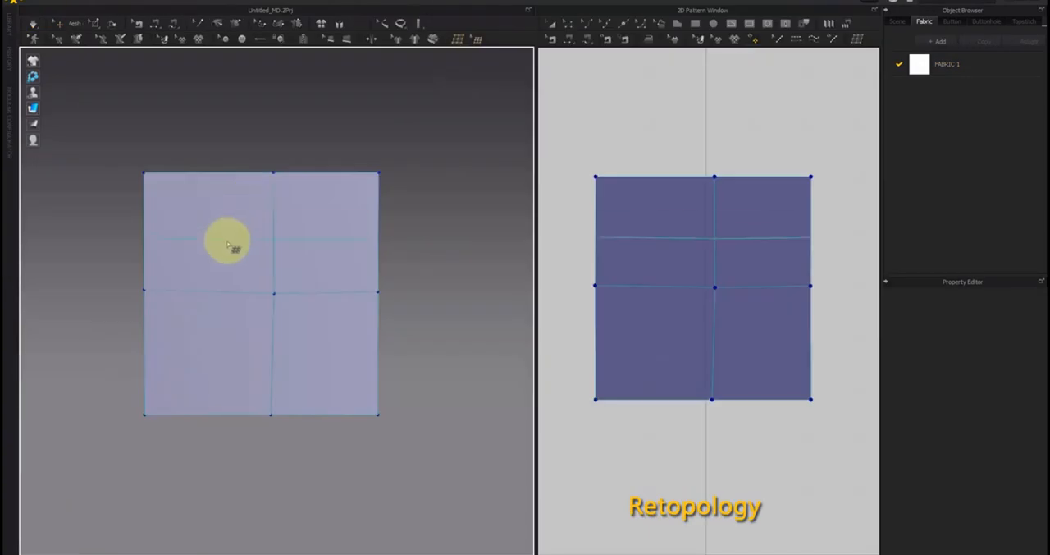
Apply Remesh All to the square pattern, turning it into a four-by-four quad grid
right_click(230, 242)
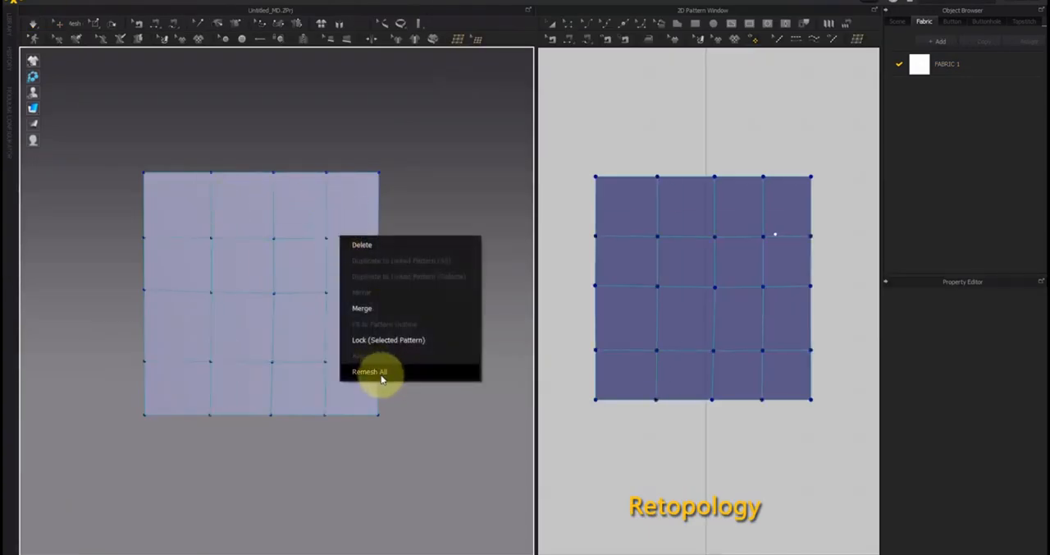
click(369, 371)
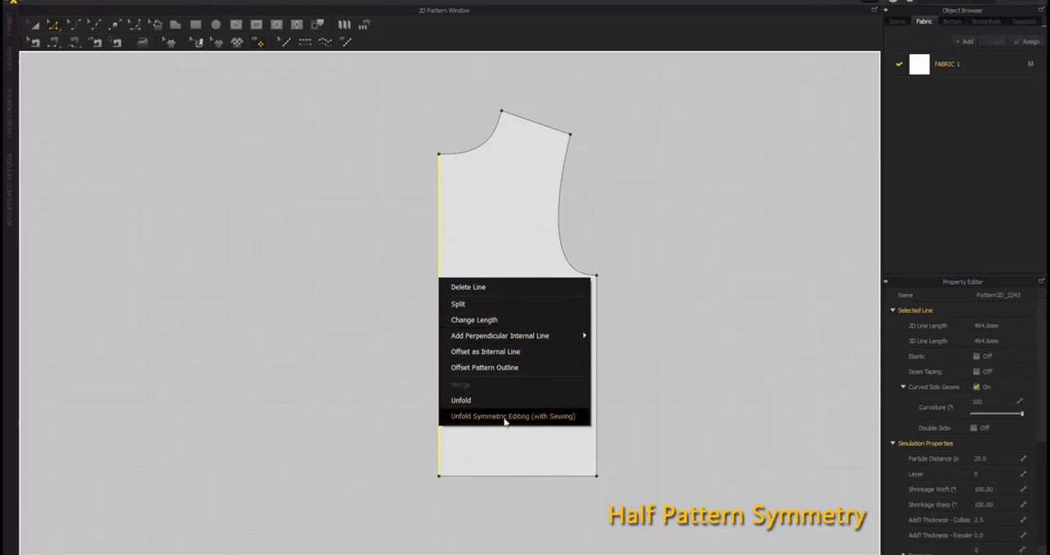
Unfold the half bodice with symmetric editing and select the armhole curve
click(513, 416)
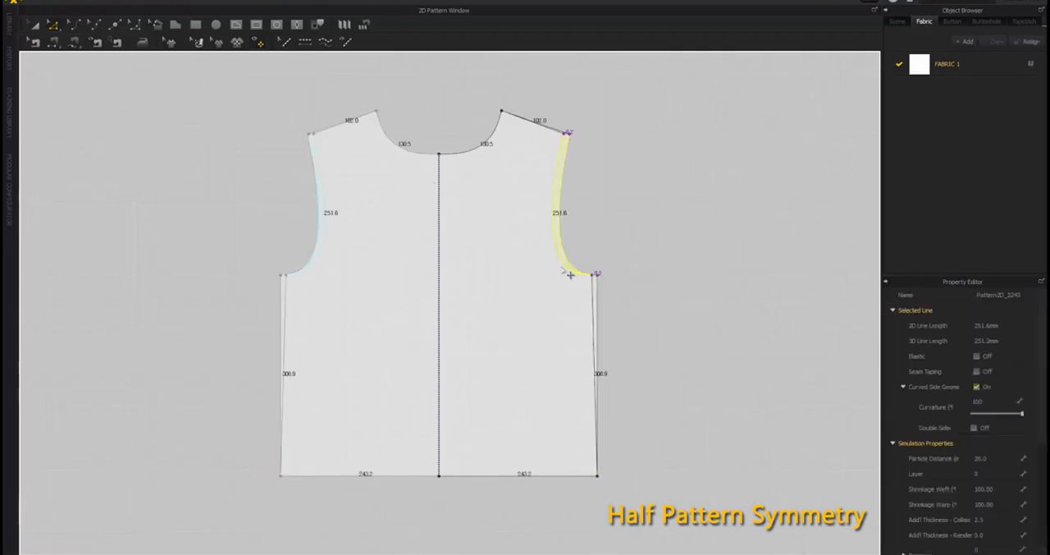
click(623, 185)
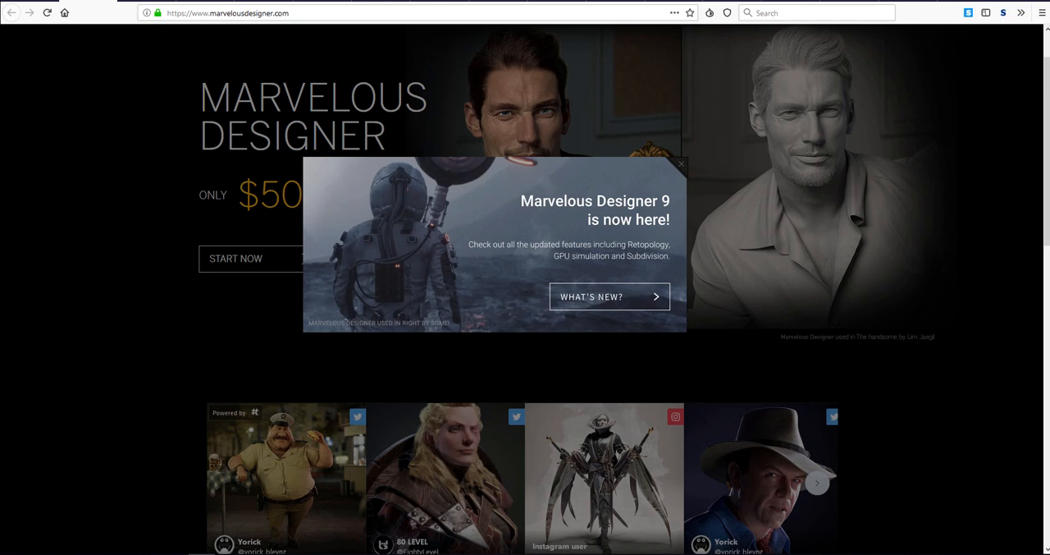
mouse_move(213, 211)
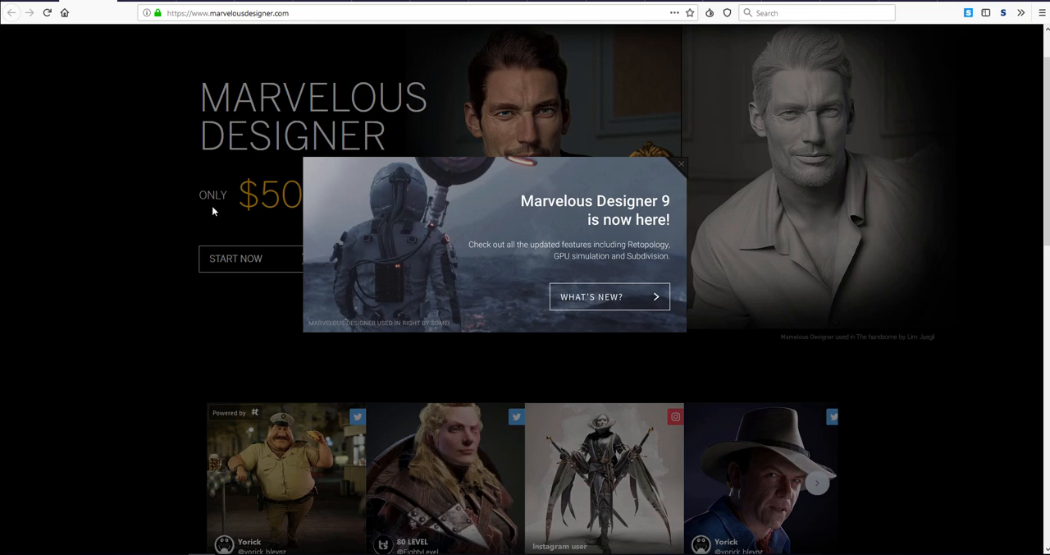
Open What's New in MD 9 and scroll through the feature videos
click(609, 296)
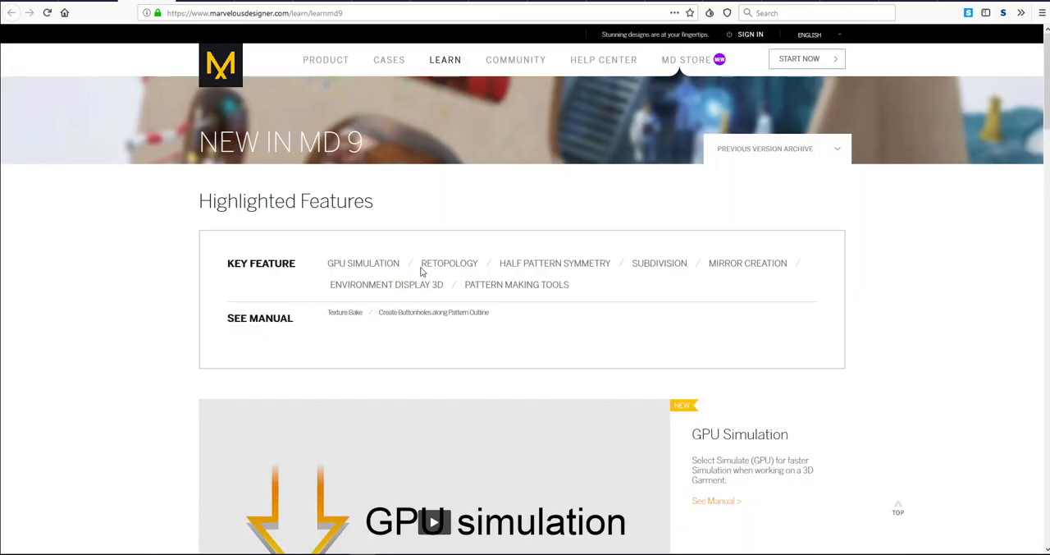
scroll(down, 3)
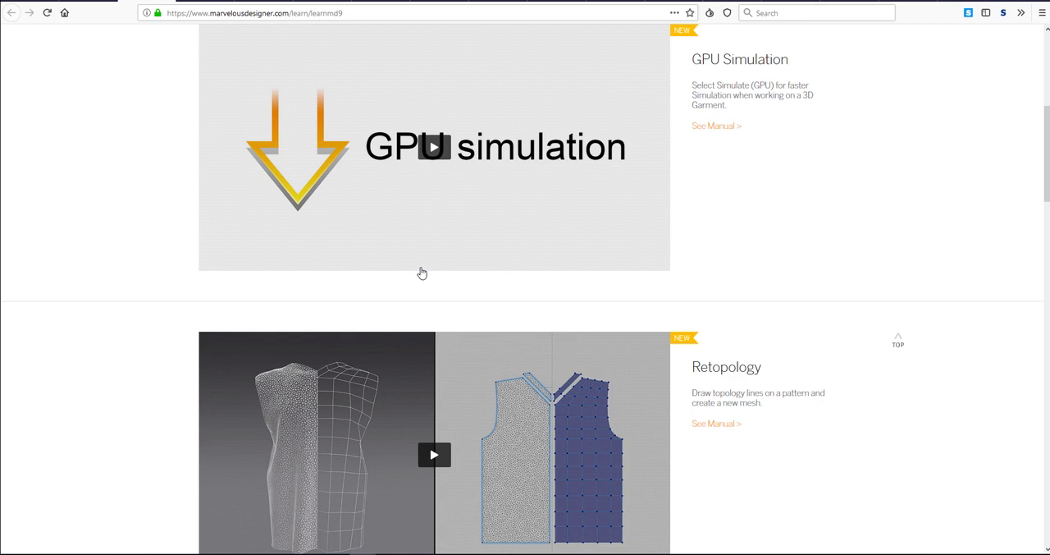
scroll(down, 3)
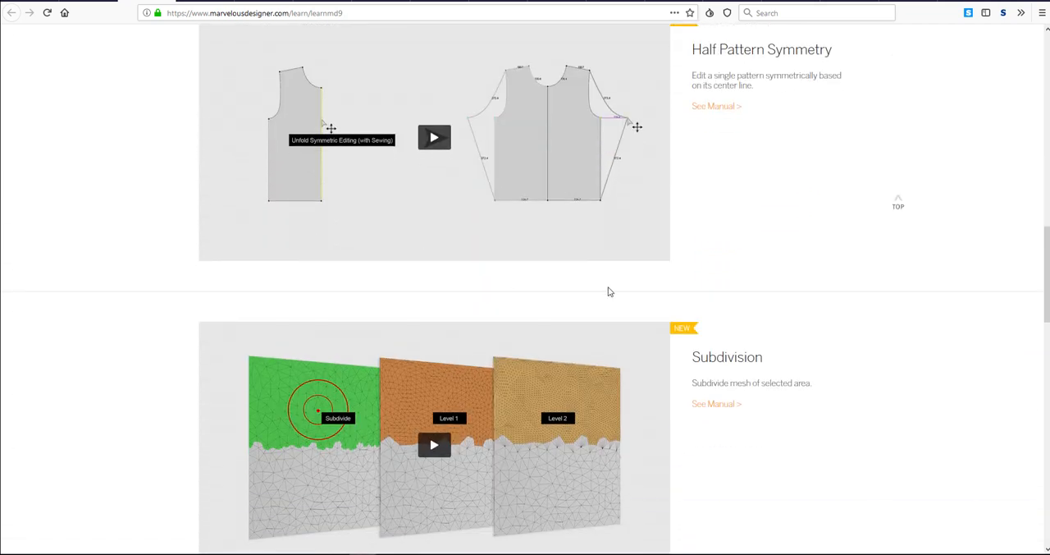
scroll(up, 3)
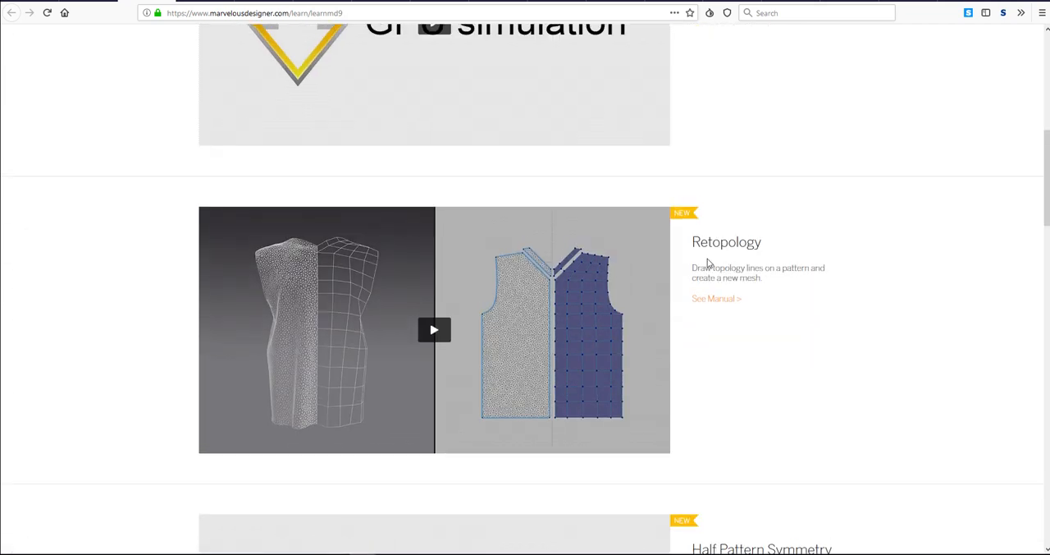
scroll(up, 3)
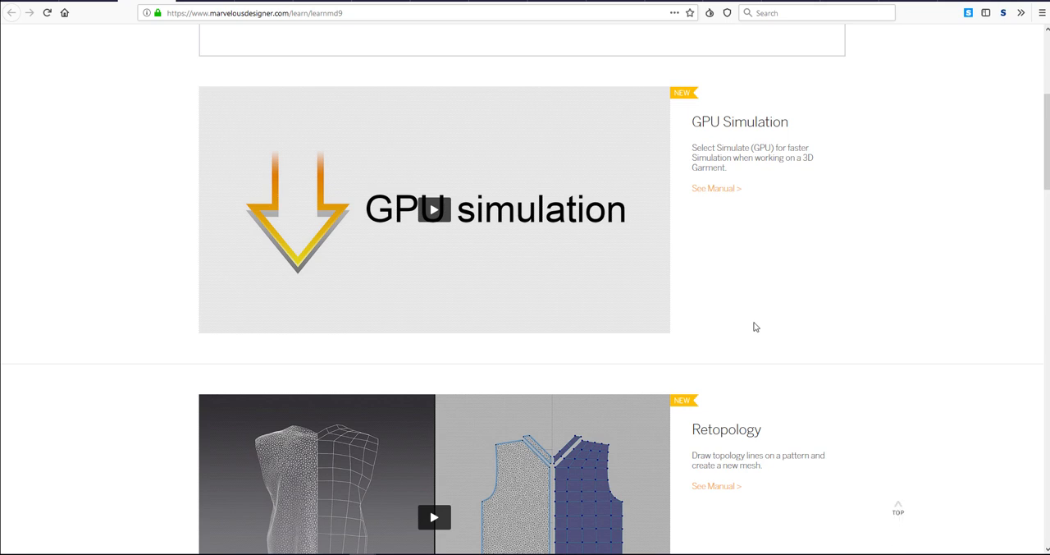
scroll(down, 3)
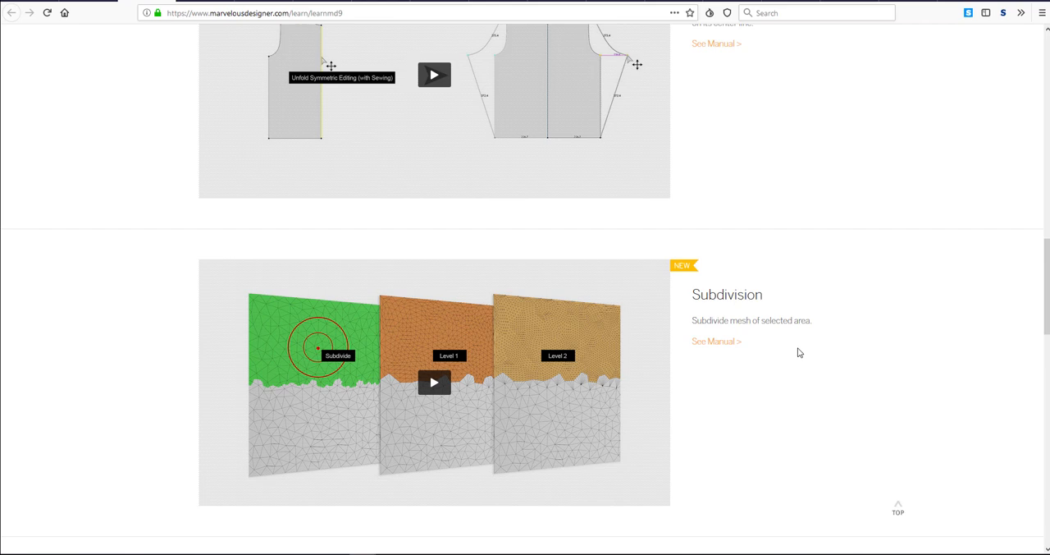
scroll(down, 3)
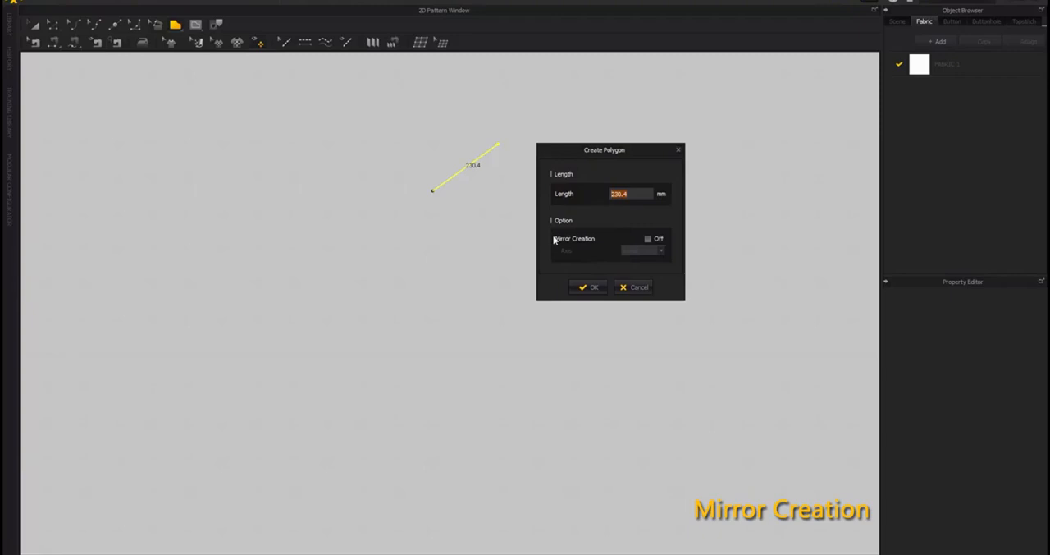
Enable Mirror Creation (Y-Axis) and draw the mirrored V-shaped polygon edges
click(648, 238)
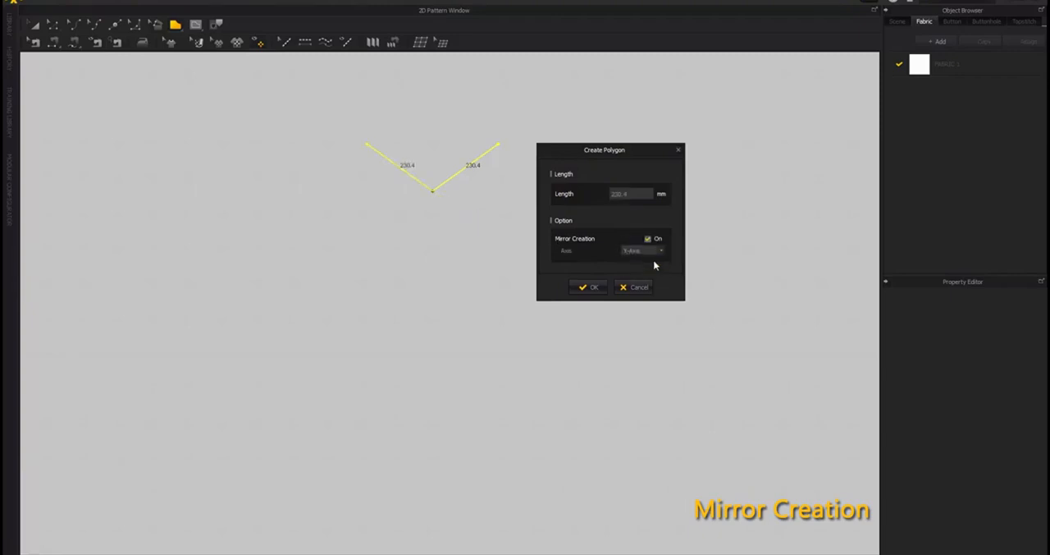
click(588, 286)
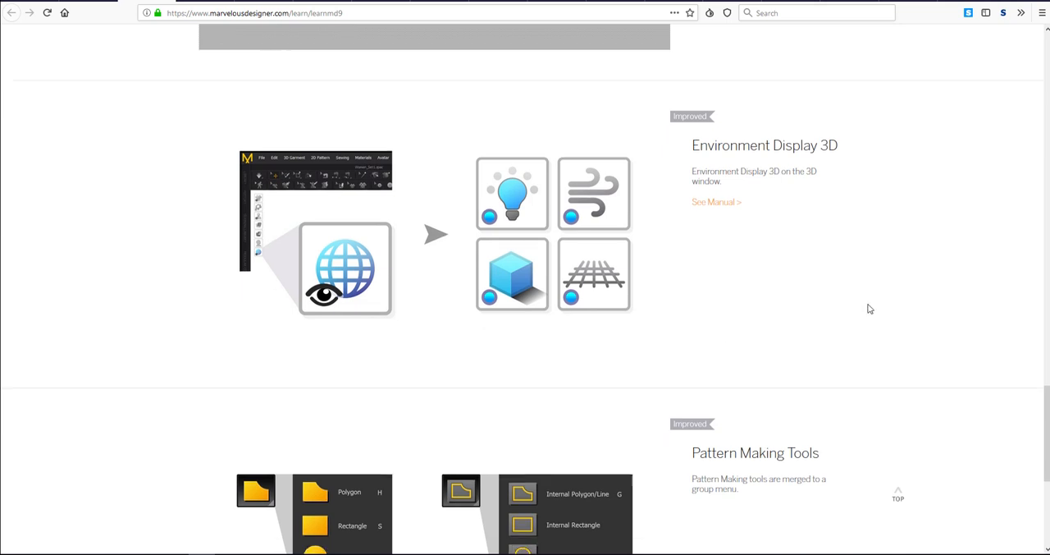
Scroll past Environment Display 3D and Pattern Making Tools, then back to the top
scroll(down, 3)
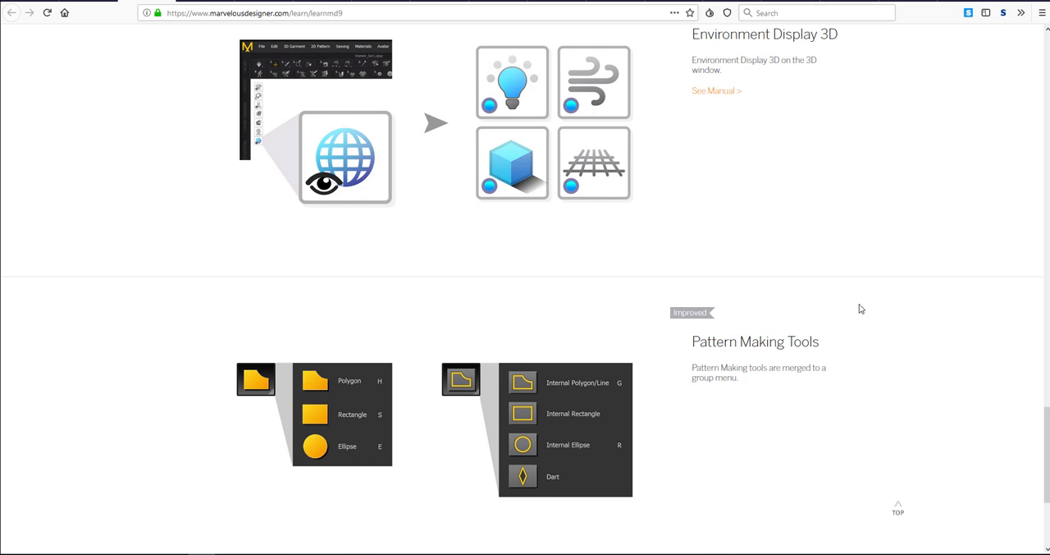
mouse_move(851, 310)
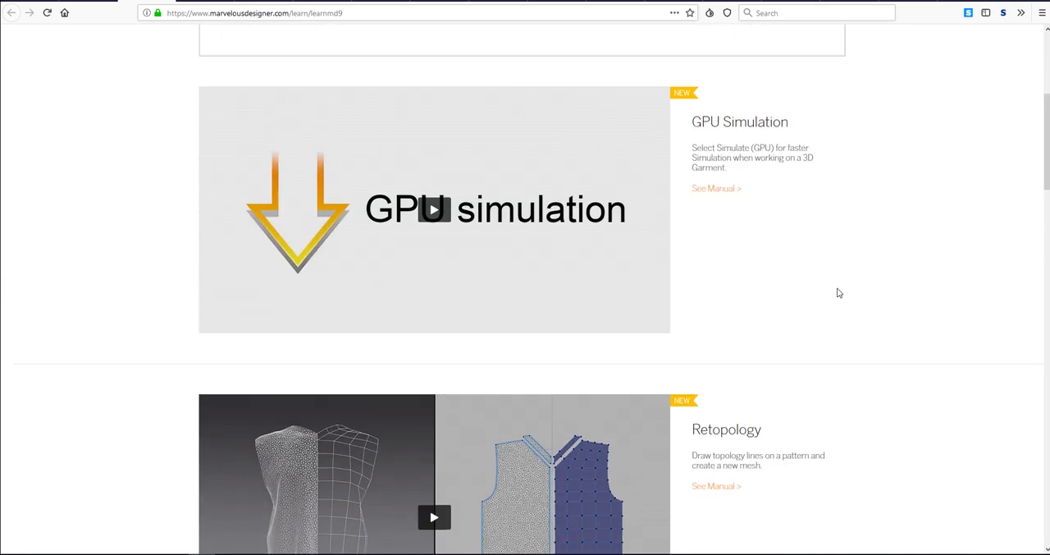
scroll(up, 3)
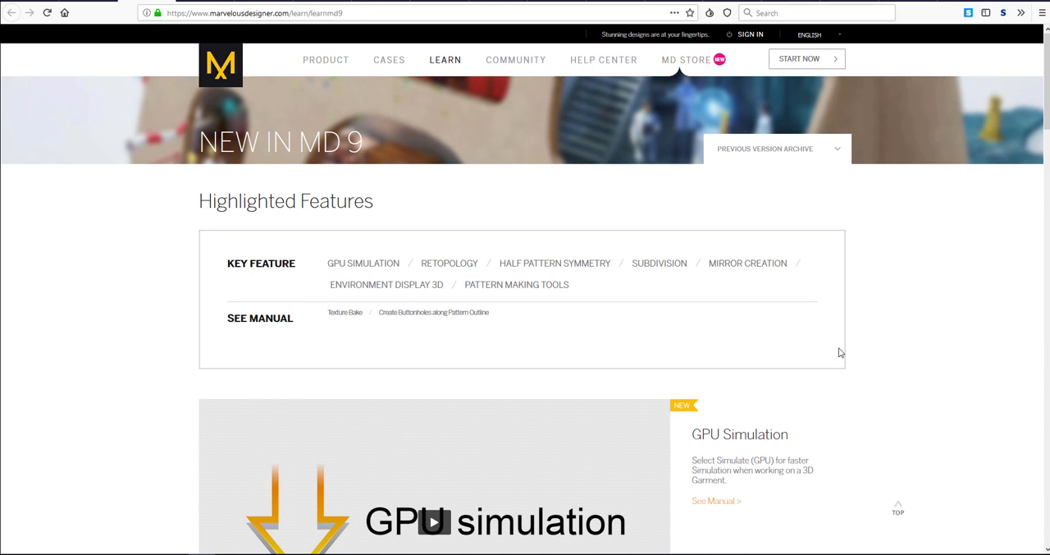
mouse_move(110, 21)
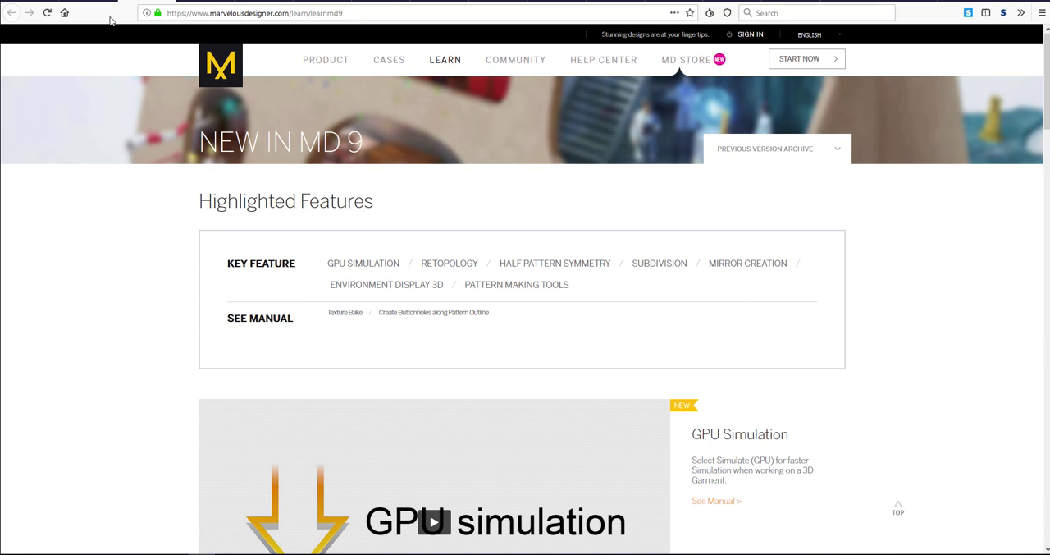
Go Home, dismiss the MD 9 popup, and review the Enterprise License prices
click(220, 64)
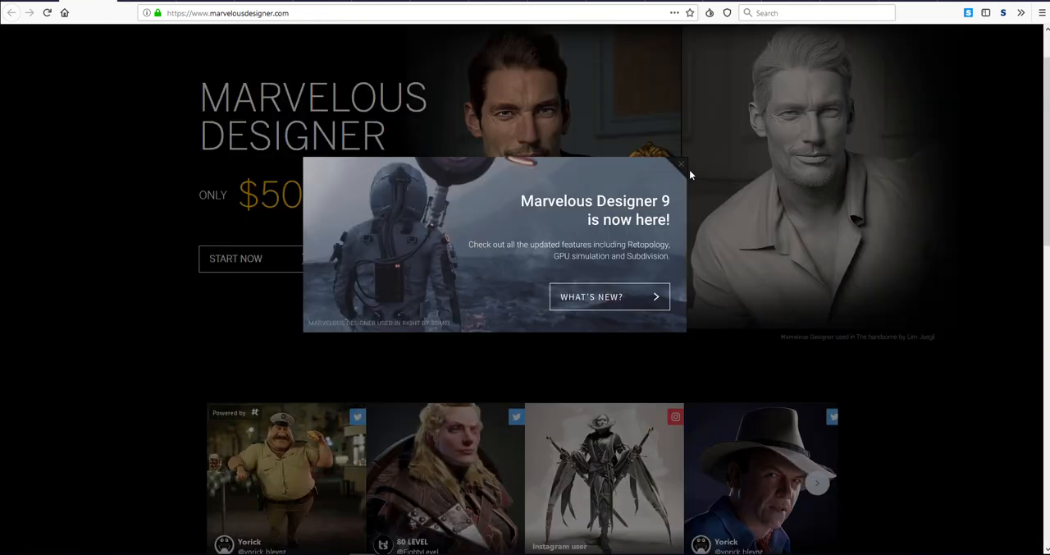
click(681, 164)
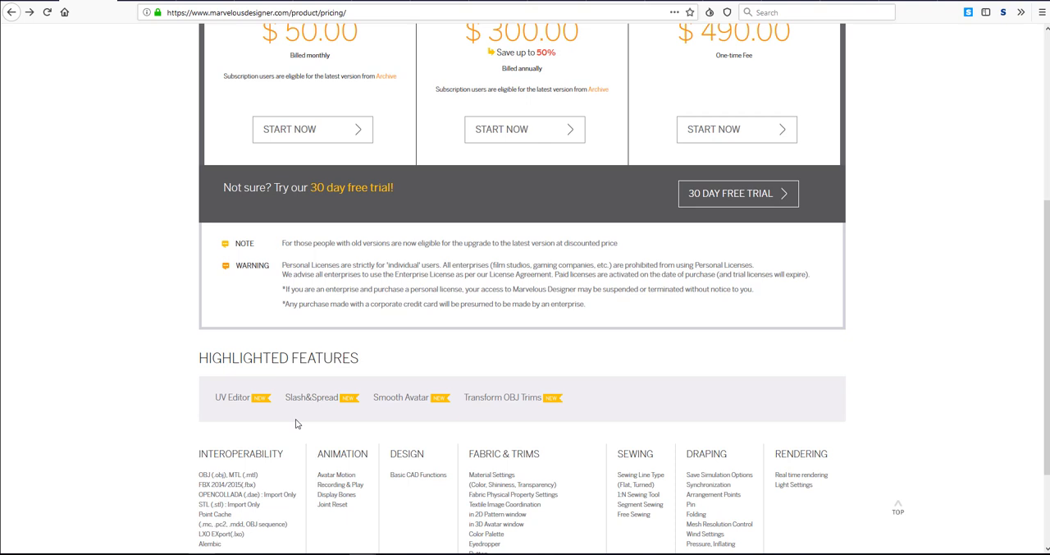
scroll(up, 3)
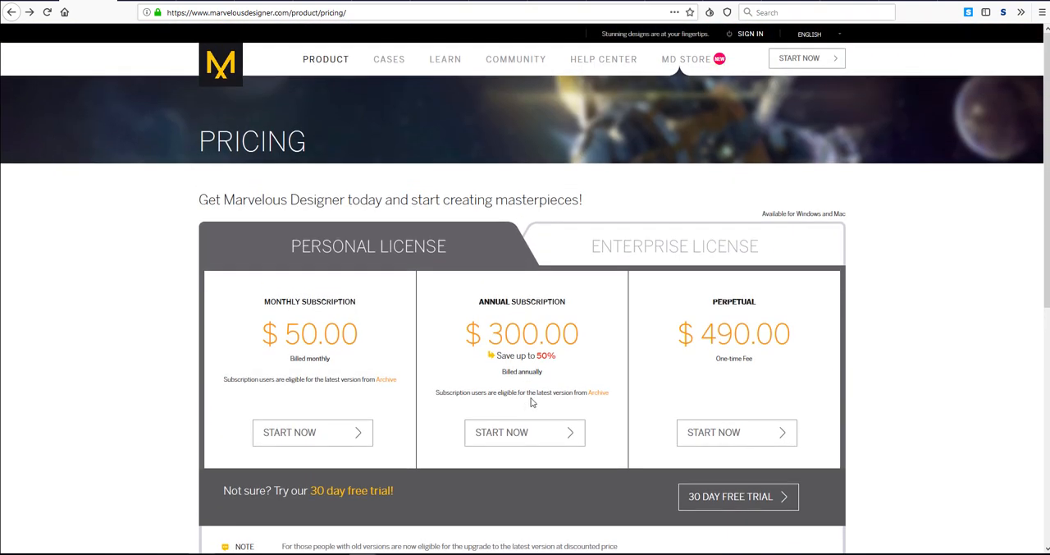
click(674, 245)
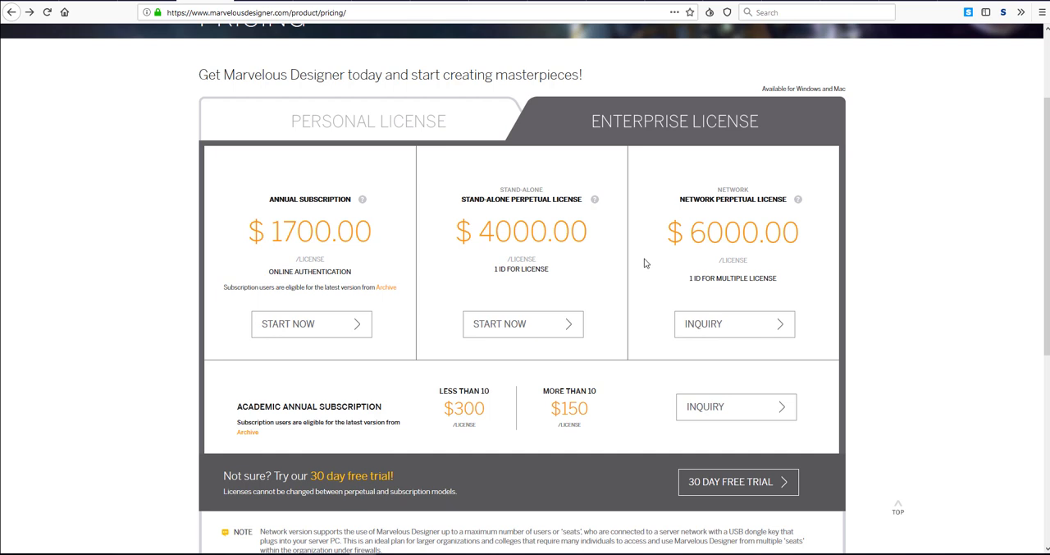
scroll(down, 3)
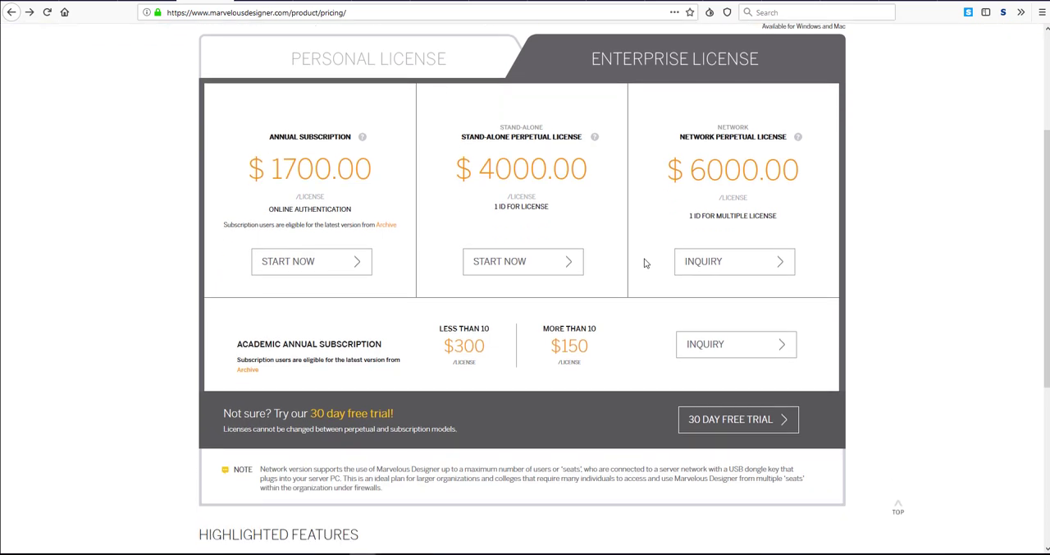
scroll(up, 3)
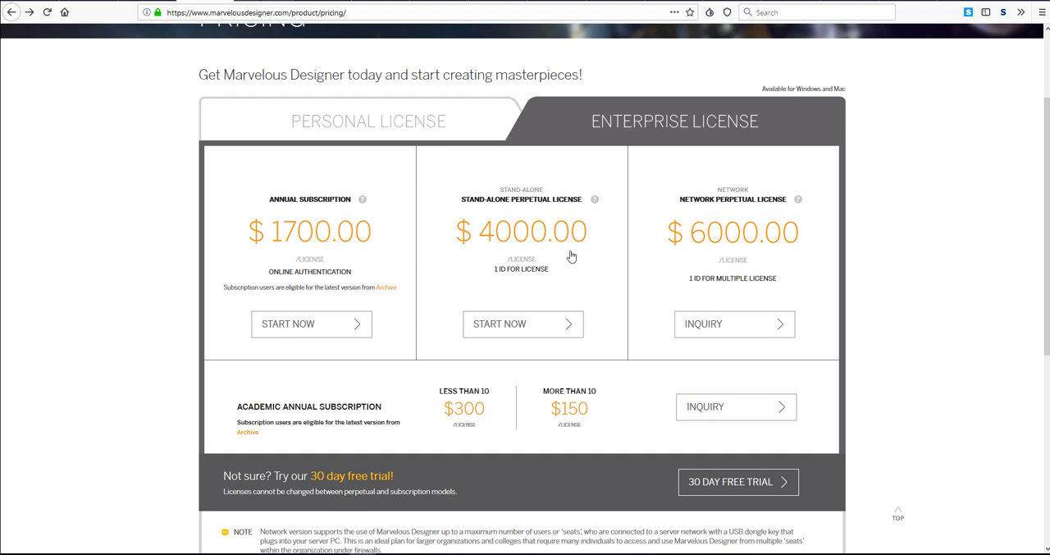
click(369, 121)
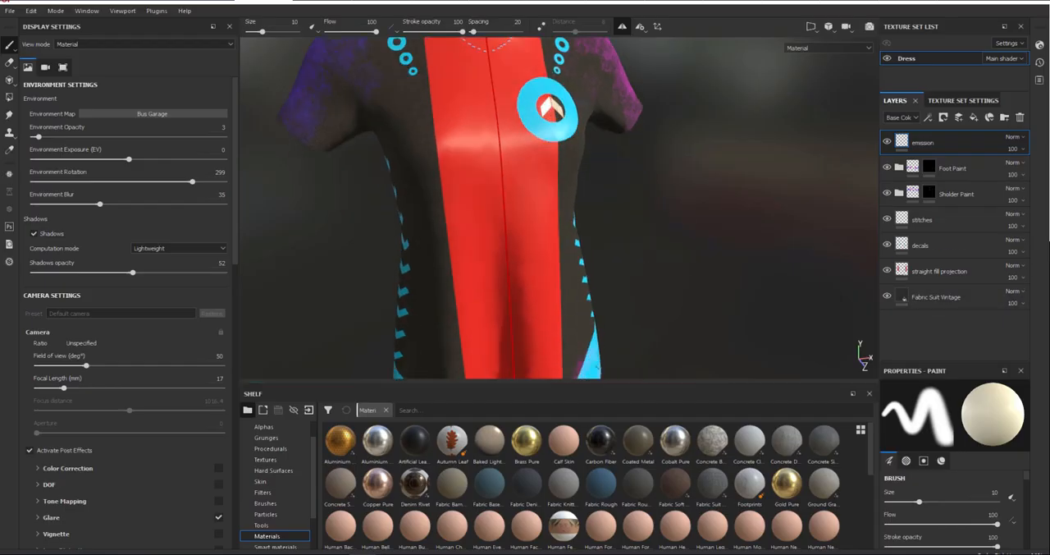
Show the textured dress in Substance Painter, then in the lit rendering scene
click(939, 271)
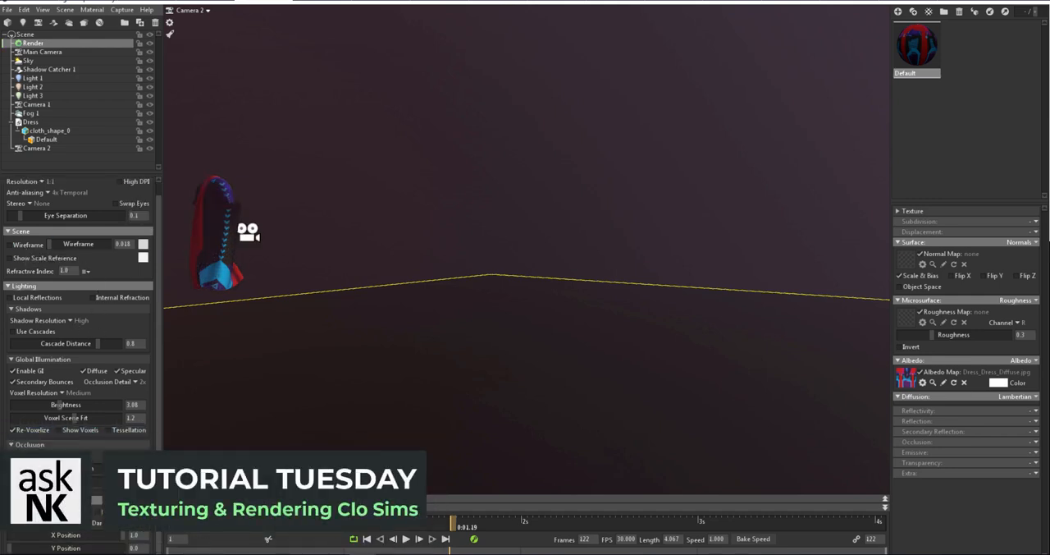
click(122, 9)
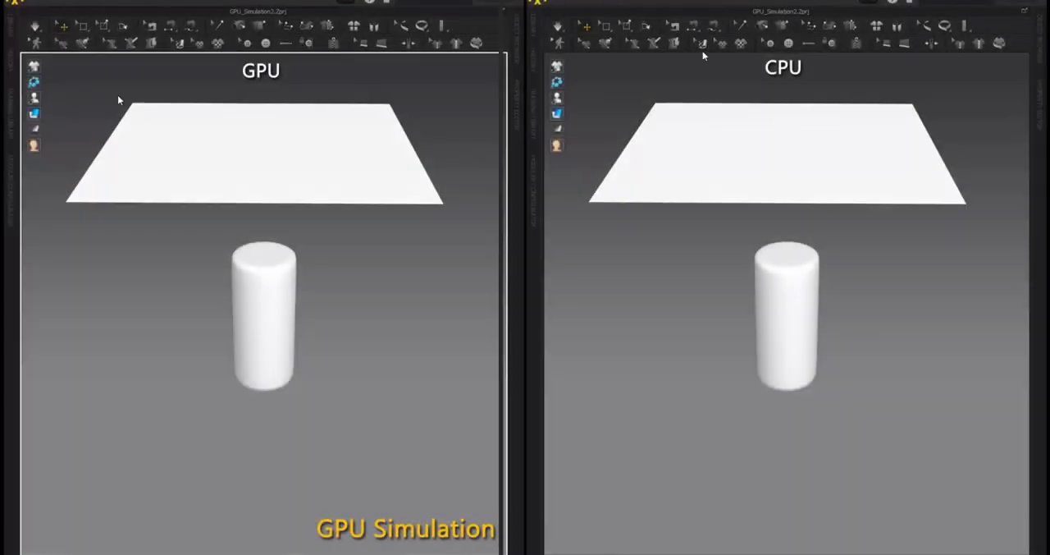
Open the simulation mode lists for the CPU and GPU comparison scenes
click(558, 27)
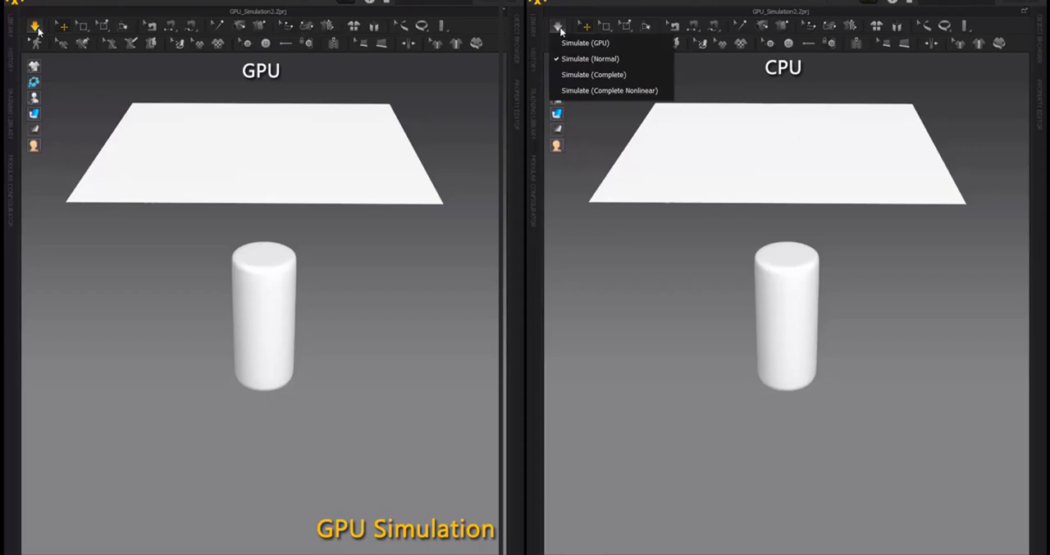
click(36, 26)
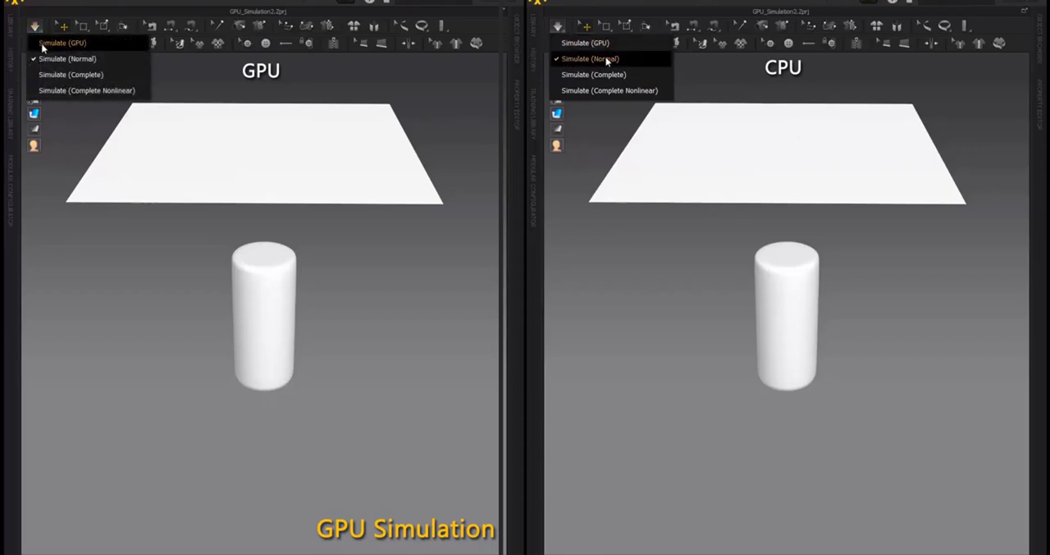